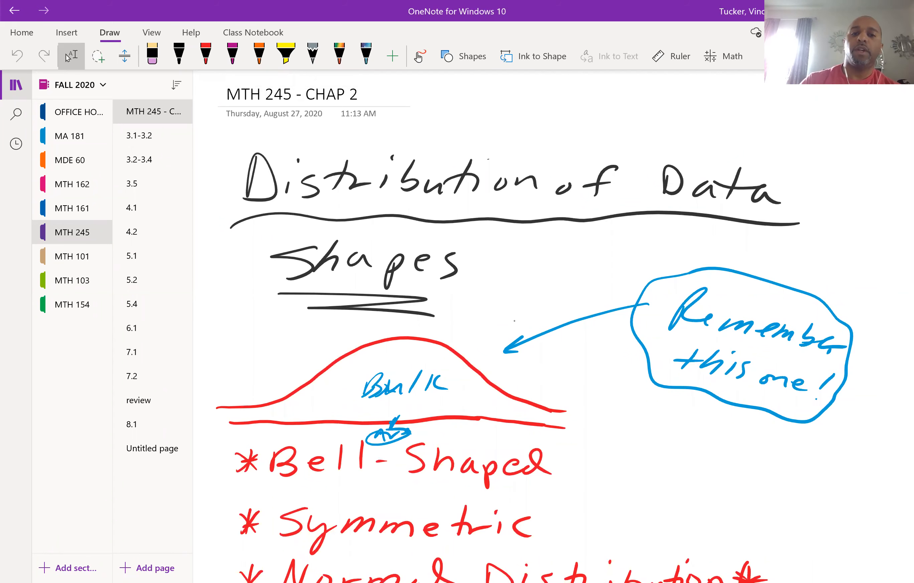
Step: Erase the blue Bulk and Avg notes, then mark the mean in purple with arrows spreading outward
scroll("down", 3)
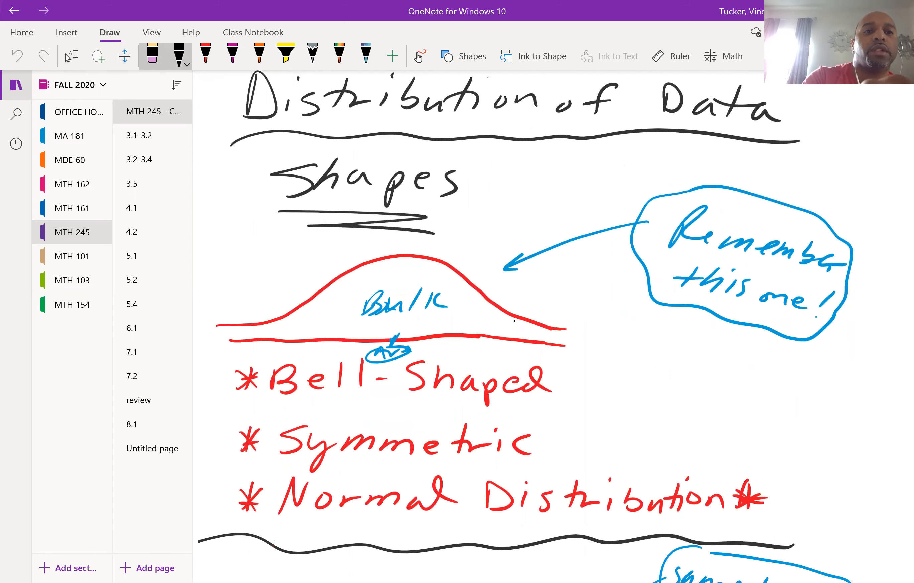
left_click(153, 53)
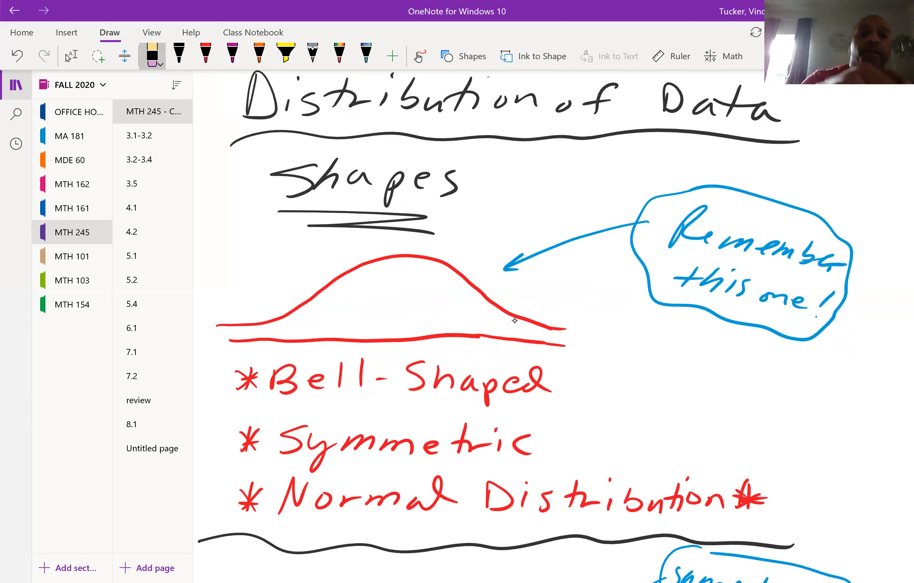
left_click(232, 55)
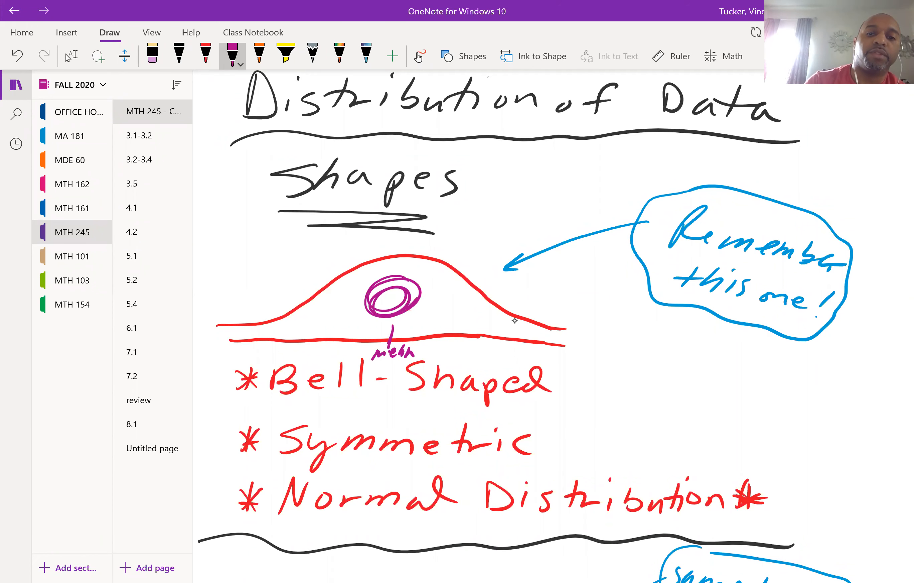
left_click_drag(408, 300, 460, 306)
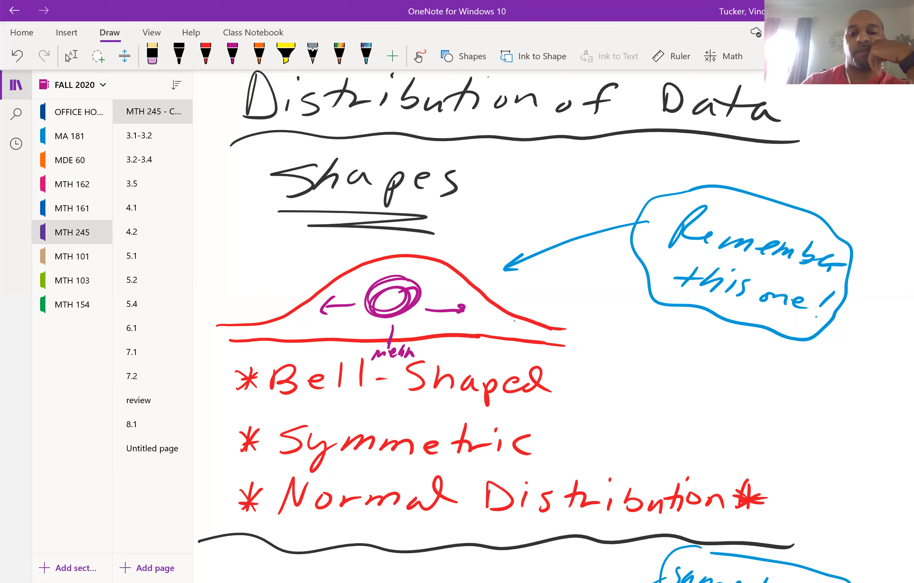
scroll("down", 3)
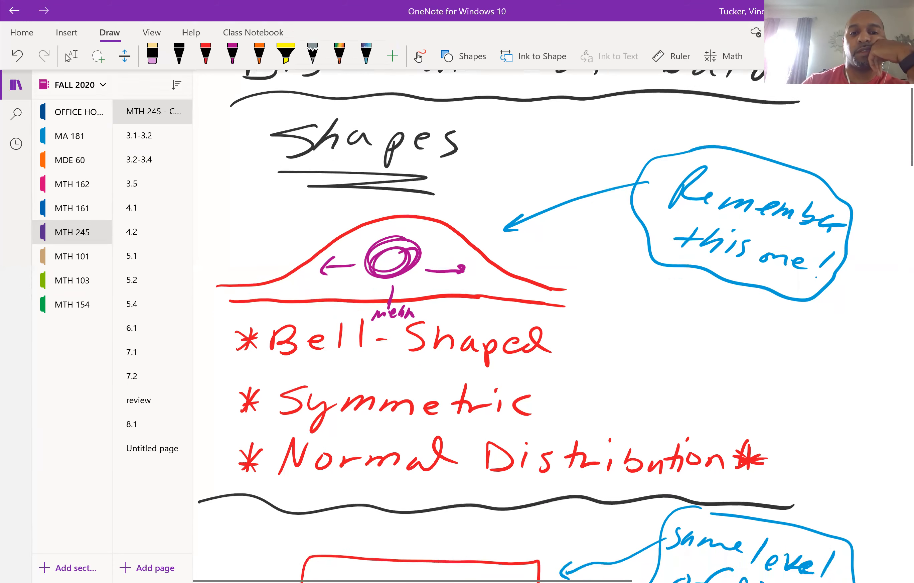
scroll("down", 3)
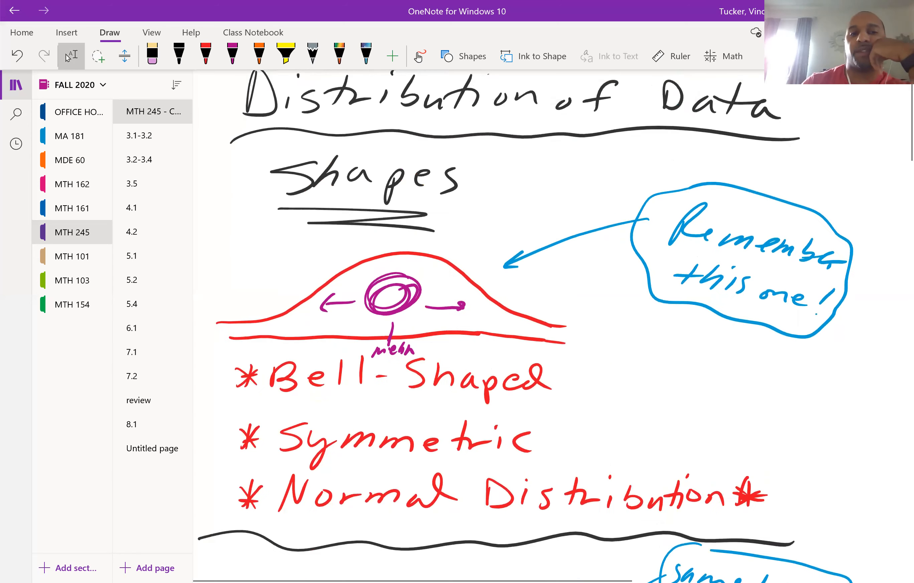
scroll("down", 3)
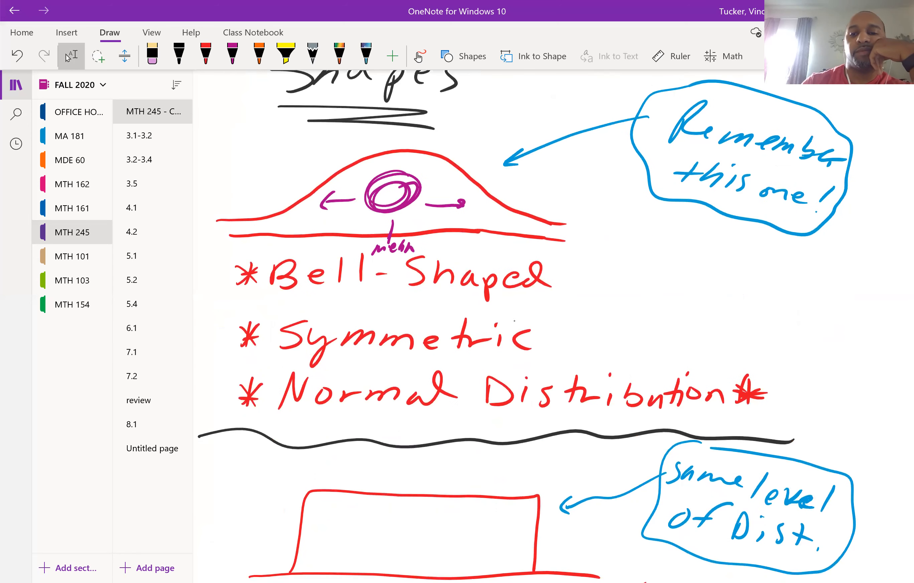
scroll("down", 3)
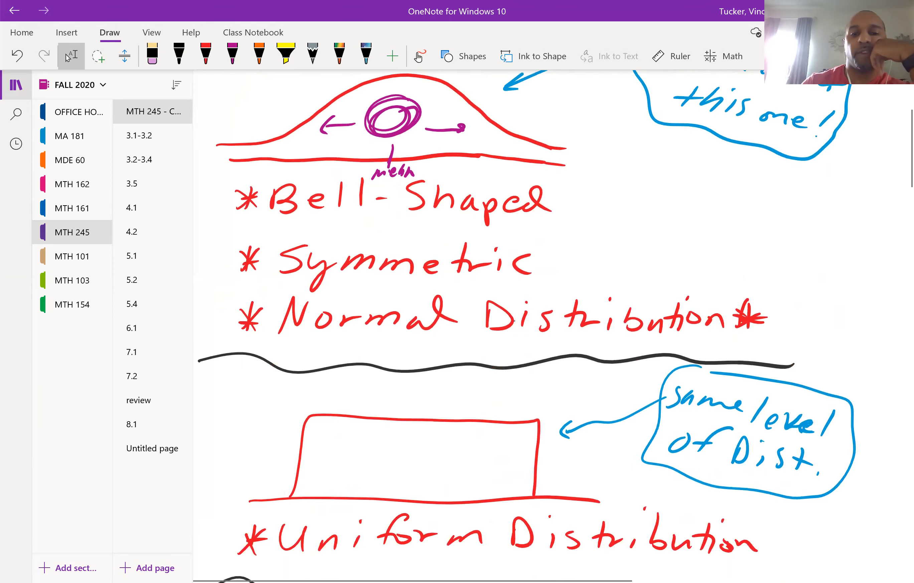
scroll("down", 3)
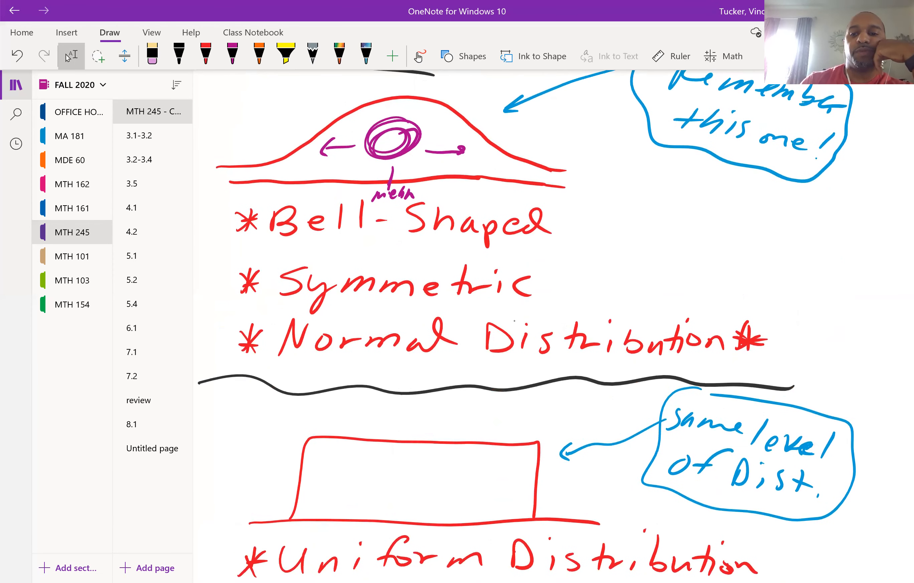
scroll("down", 3)
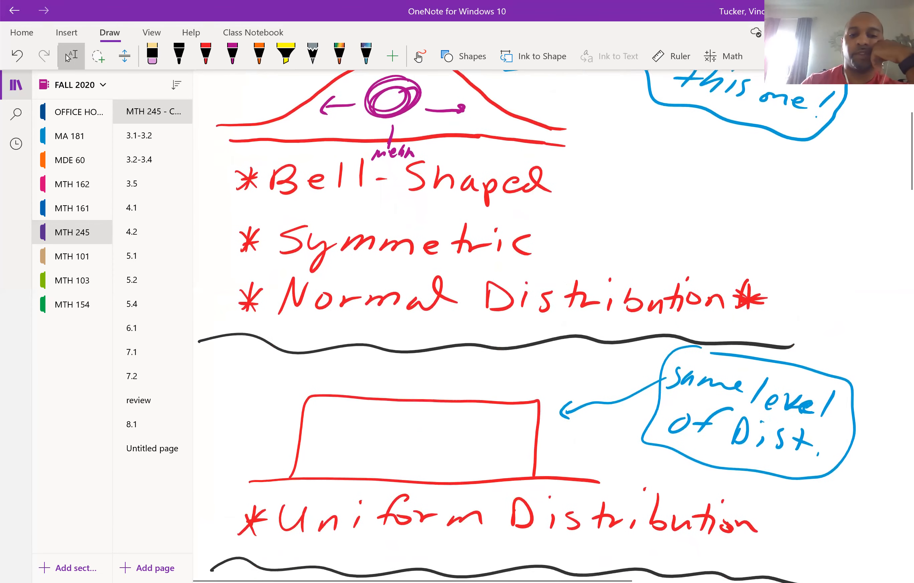
scroll("down", 3)
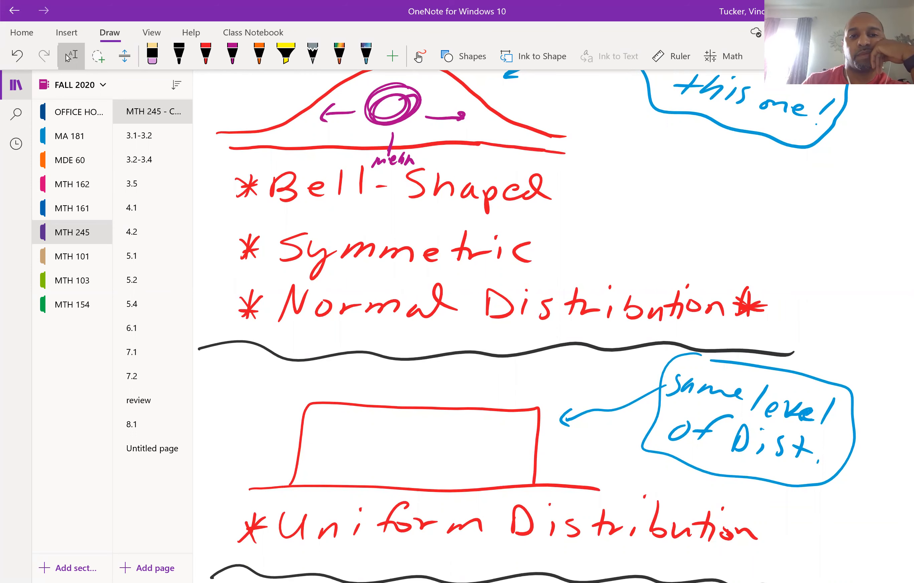
Step: Scroll down the notes page to reach the Skewed Left sketch
scroll("down", 3)
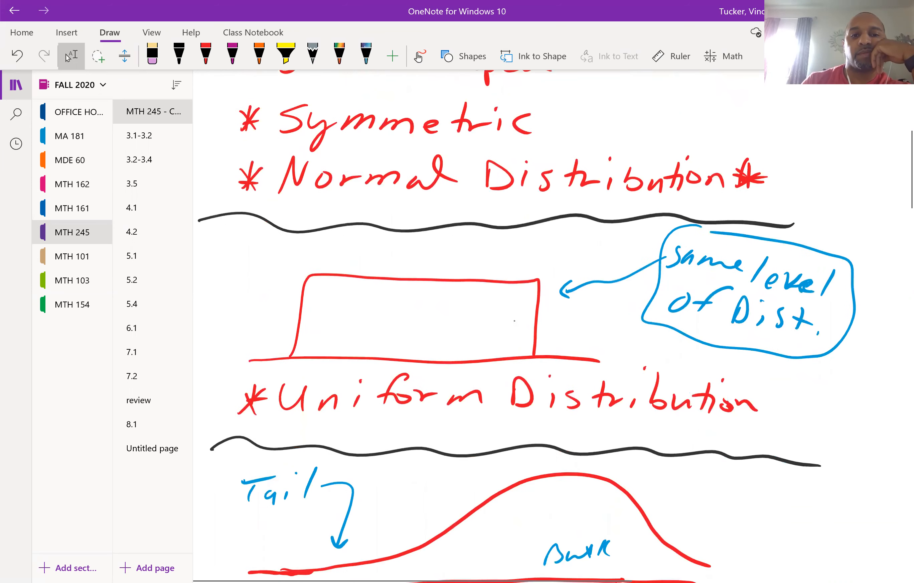
scroll("down", 3)
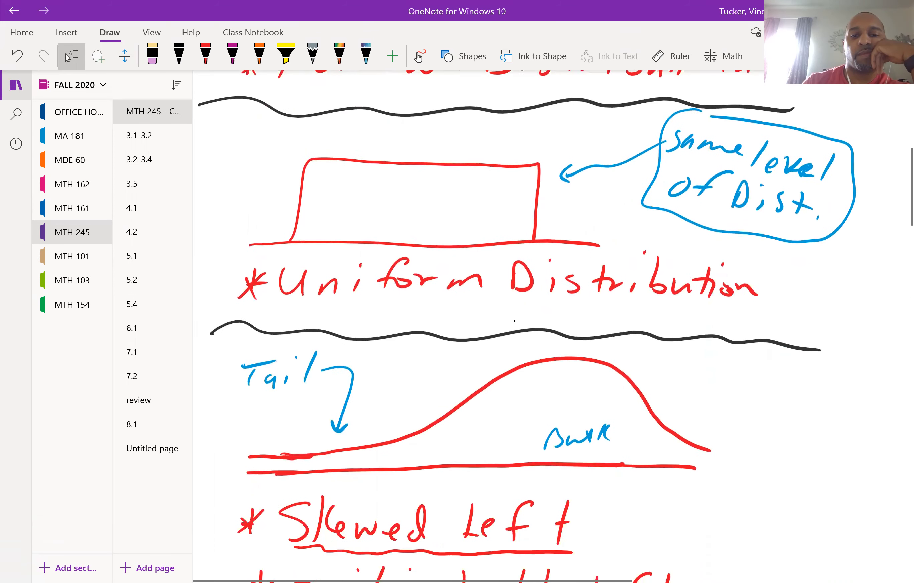
scroll("down", 3)
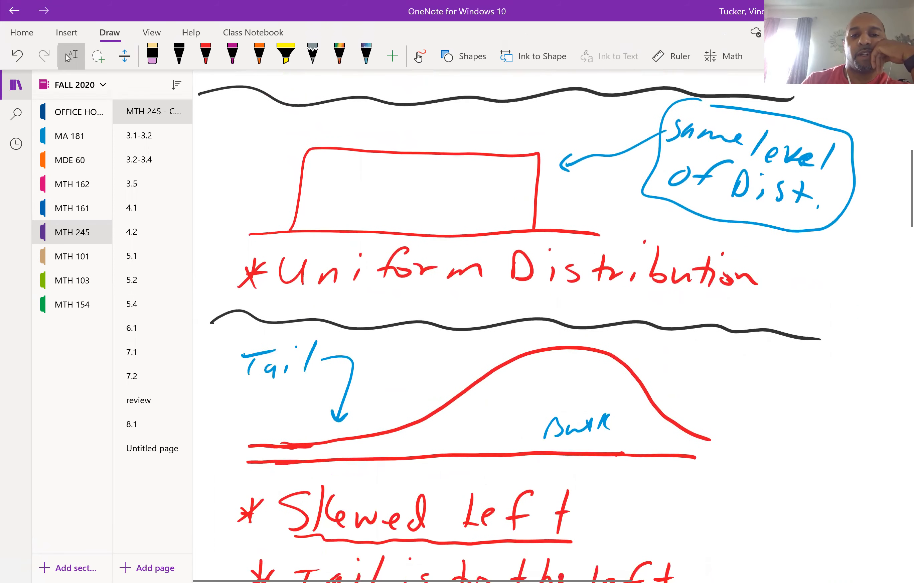
scroll("down", 3)
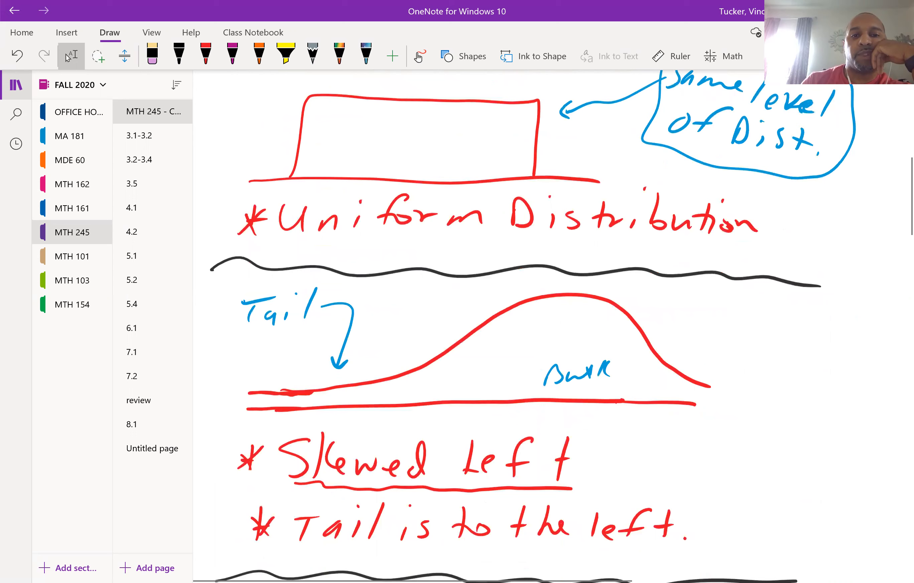
scroll("down", 3)
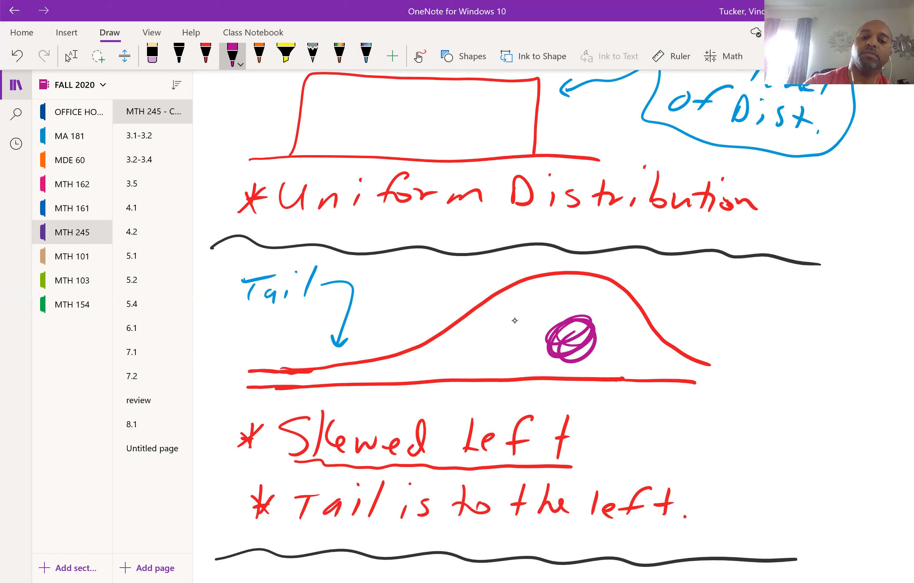
Step: Scroll down the notes page to reach the Skewed Right sketch
scroll("down", 3)
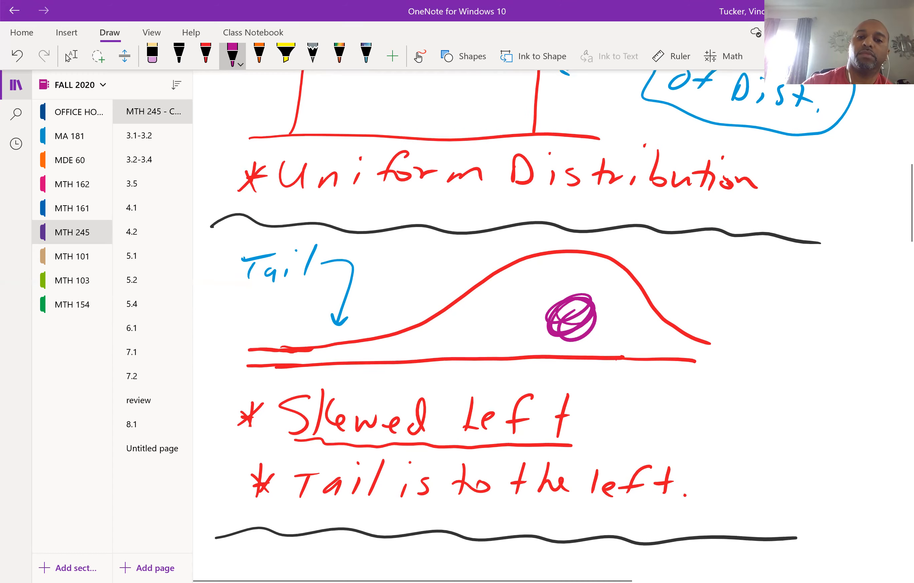
scroll("down", 3)
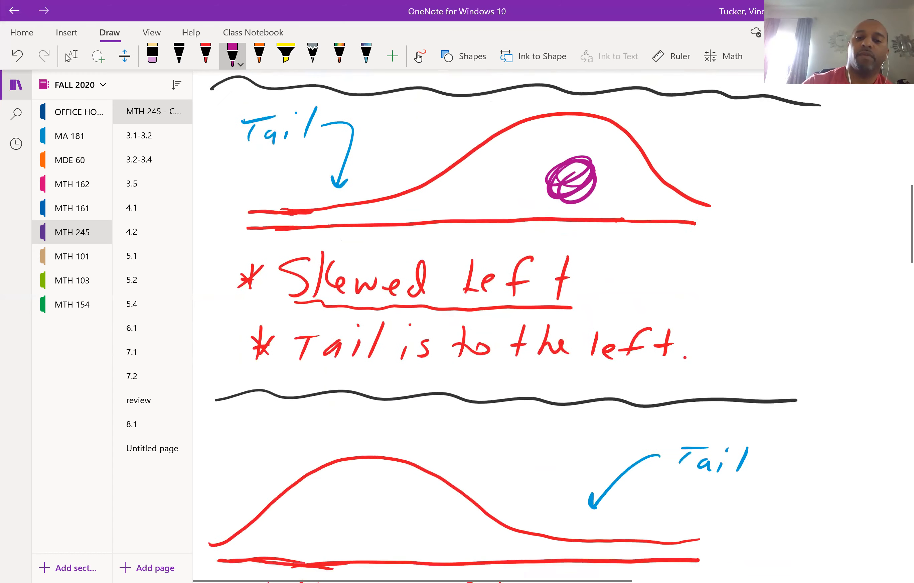
scroll("down", 3)
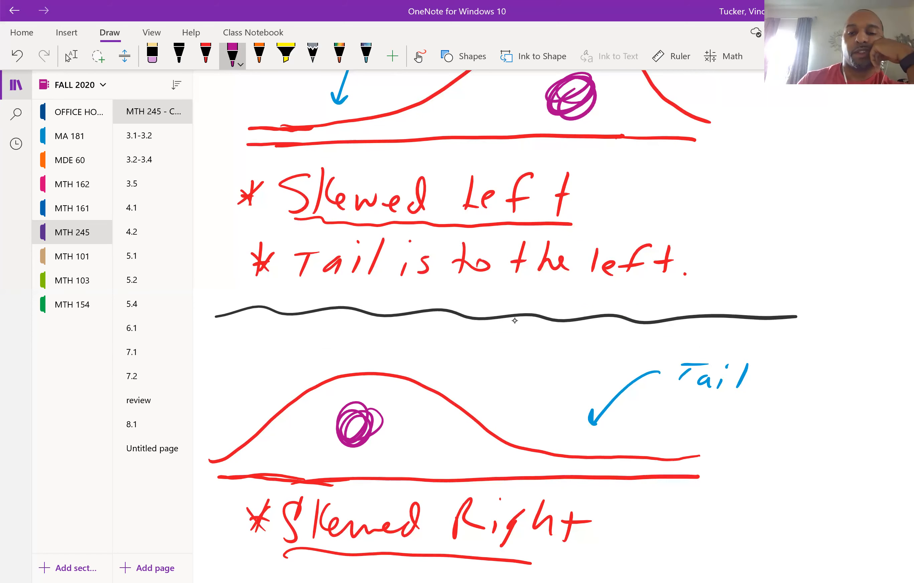
scroll("down", 3)
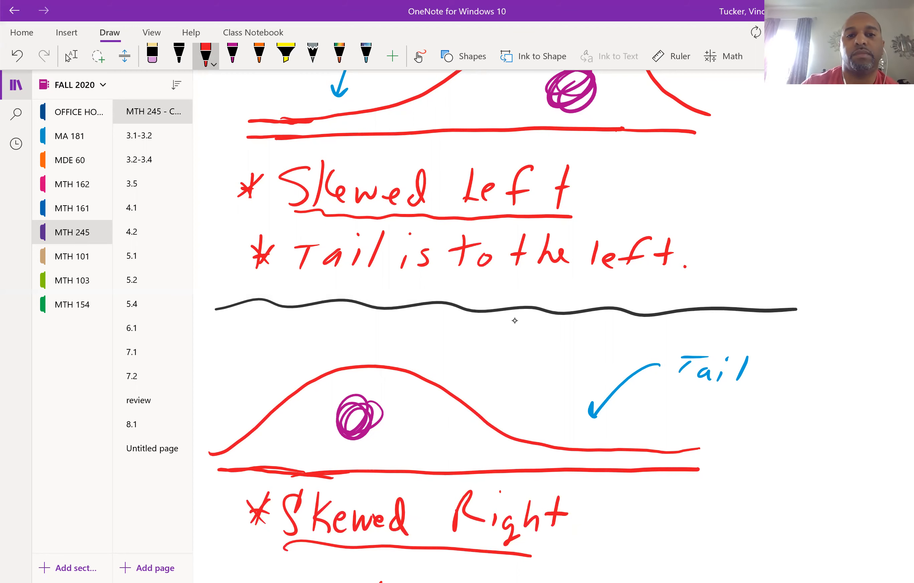
scroll("down", 3)
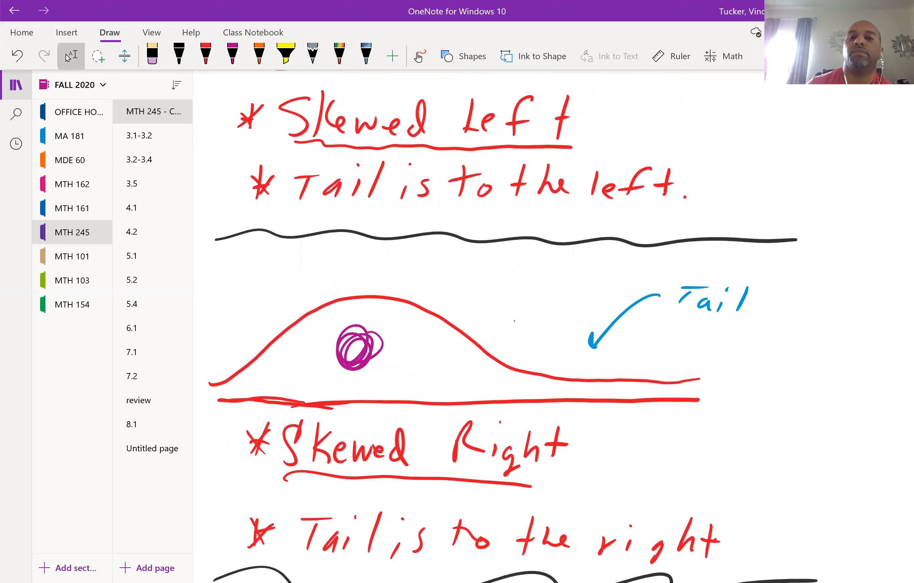
scroll("down", 3)
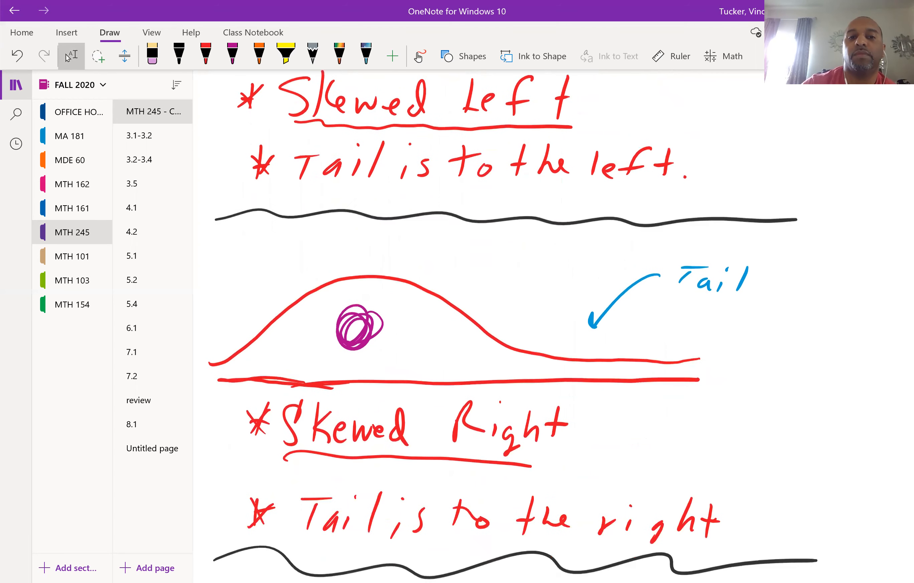
scroll("down", 3)
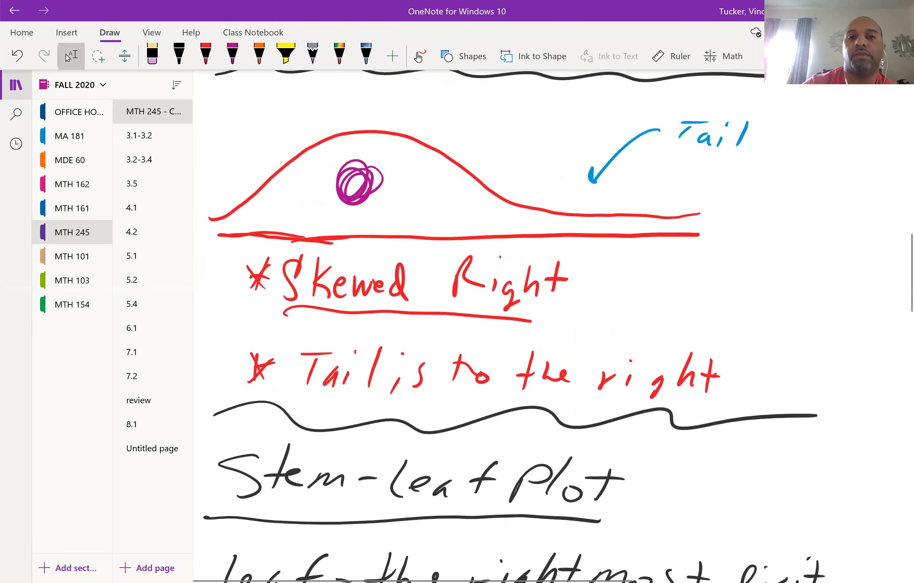
scroll("down", 3)
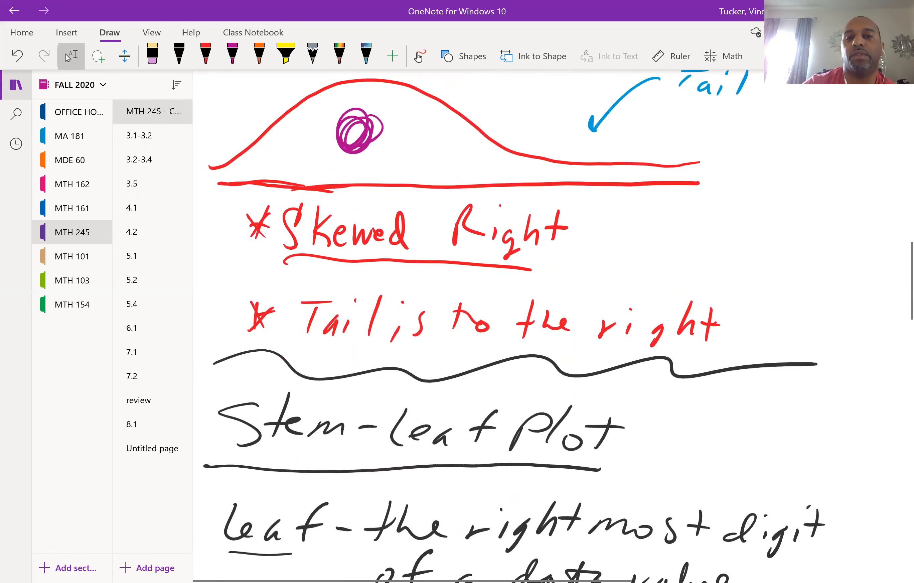
scroll("down", 3)
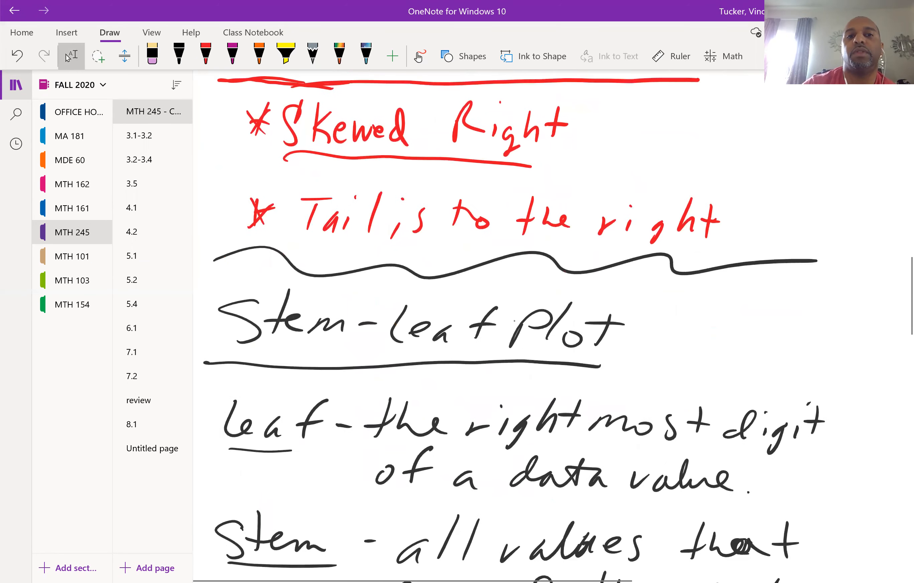
scroll("down", 3)
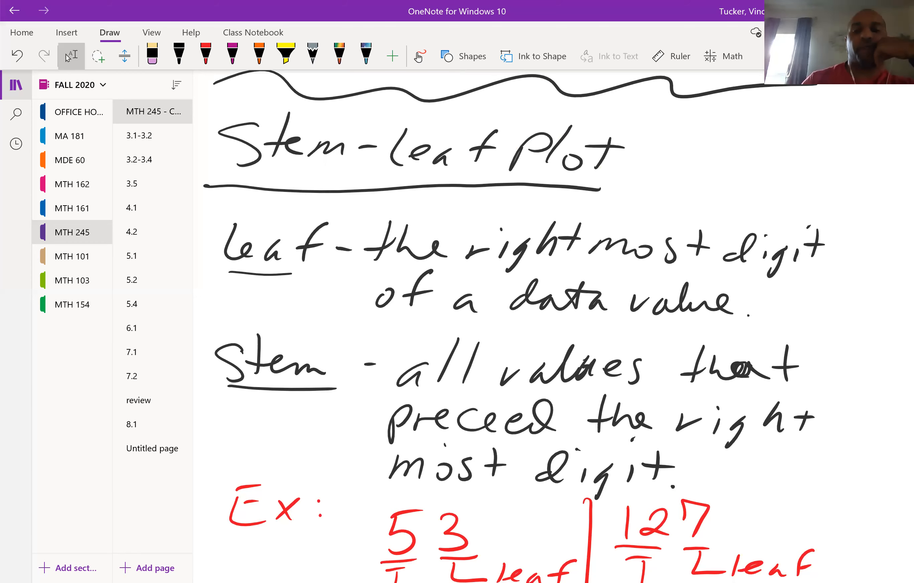
scroll("down", 3)
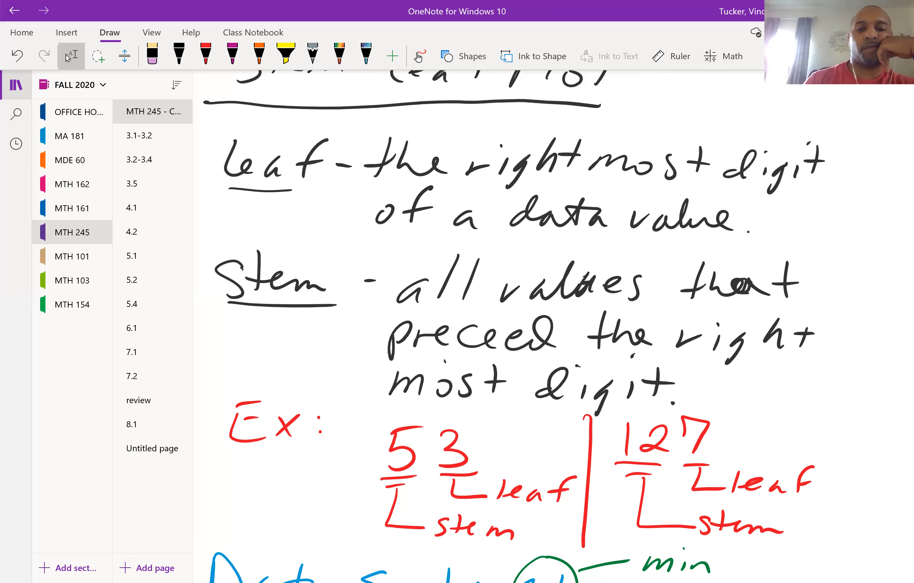
scroll("down", 3)
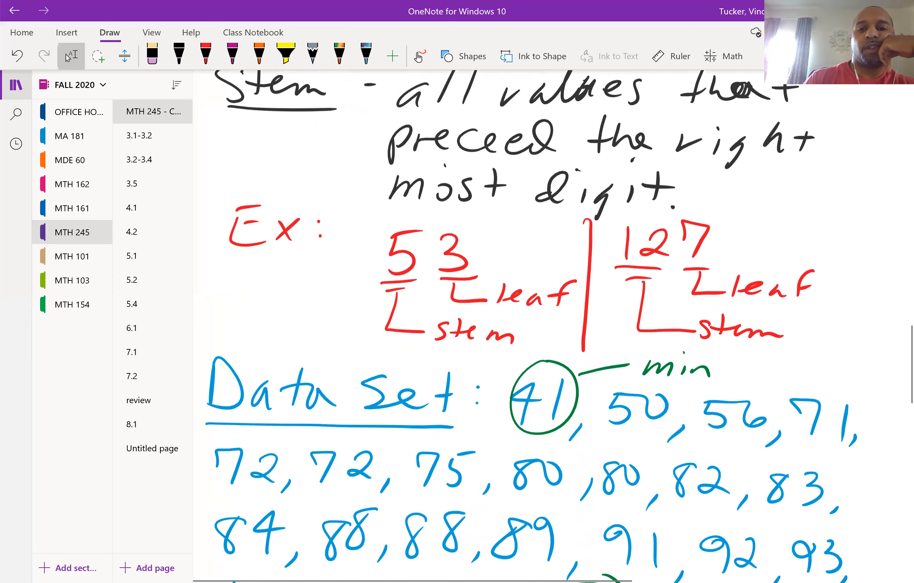
scroll("down", 3)
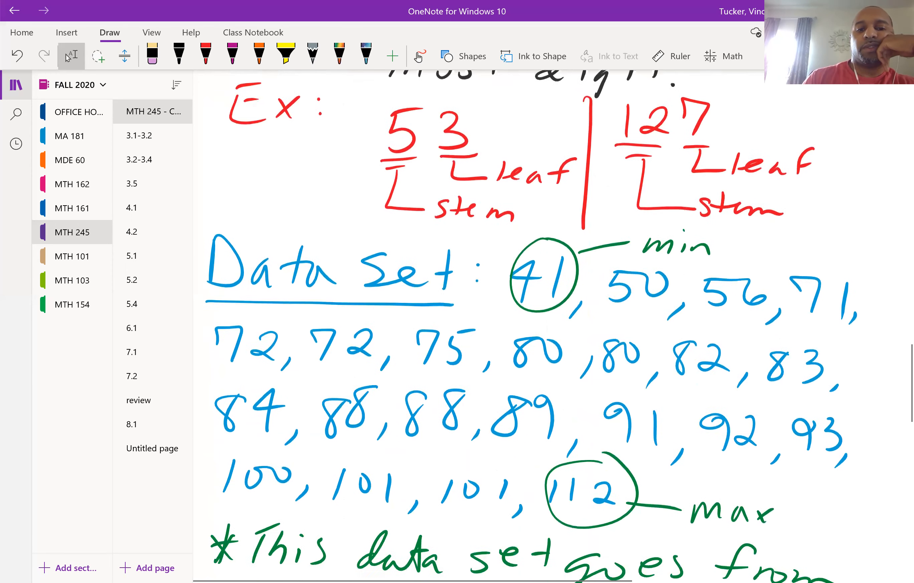
scroll("down", 3)
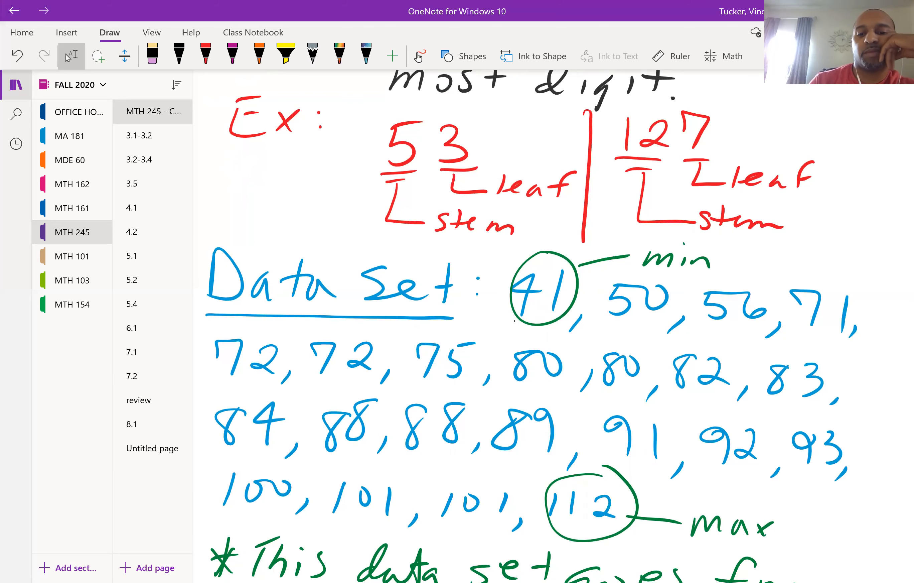
scroll("down", 3)
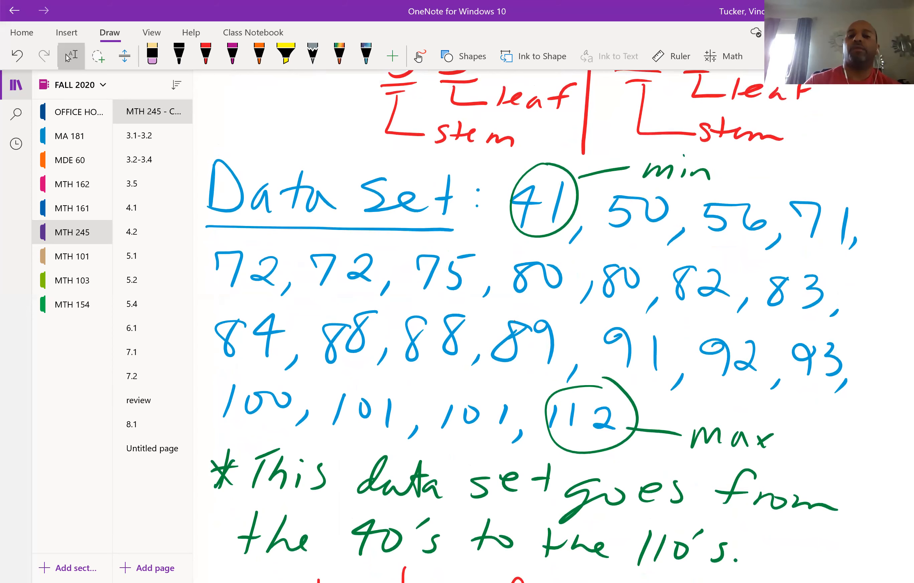
scroll("down", 3)
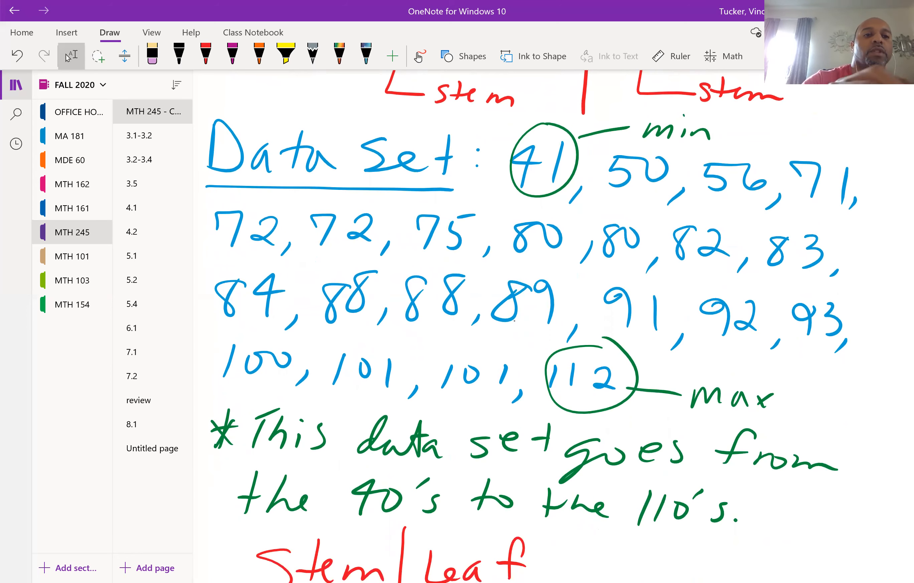
Step: Finish stem 10 of the Stem | Leaf table in red ink, then ready purple ink for the leaves
scroll("down", 3)
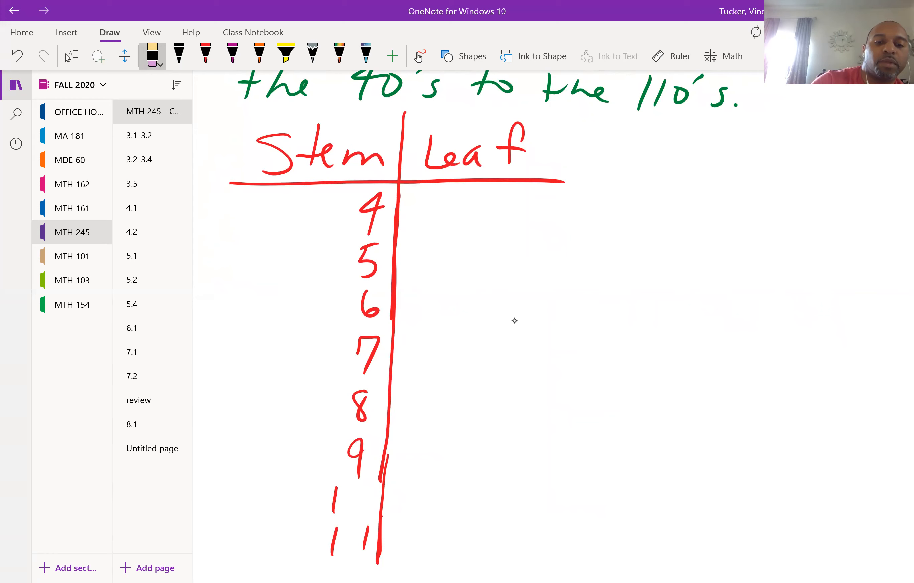
left_click(206, 56)
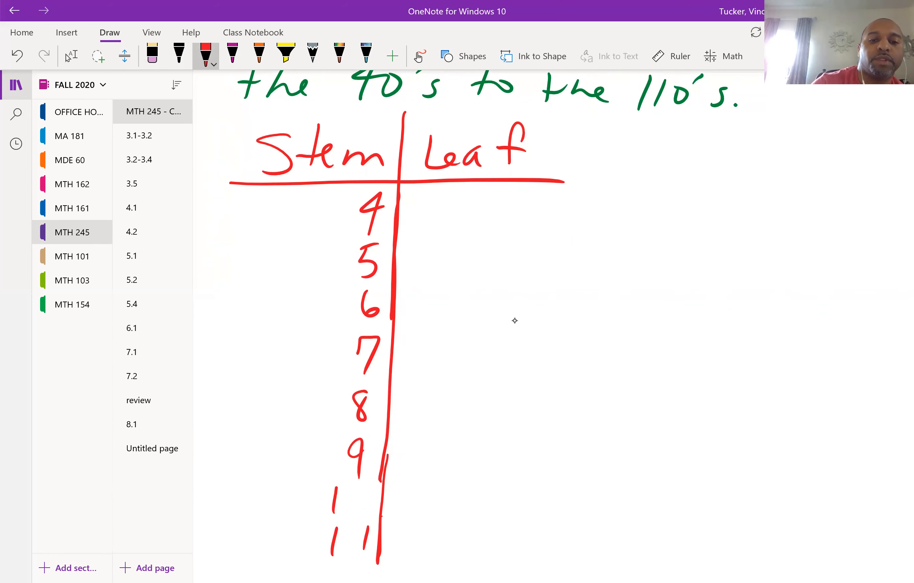
left_click(358, 499)
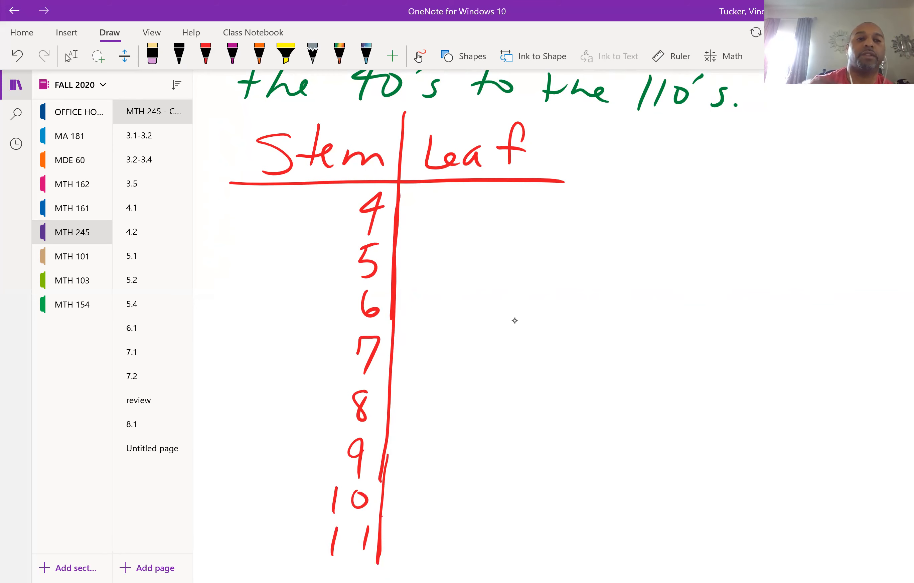
left_click(232, 55)
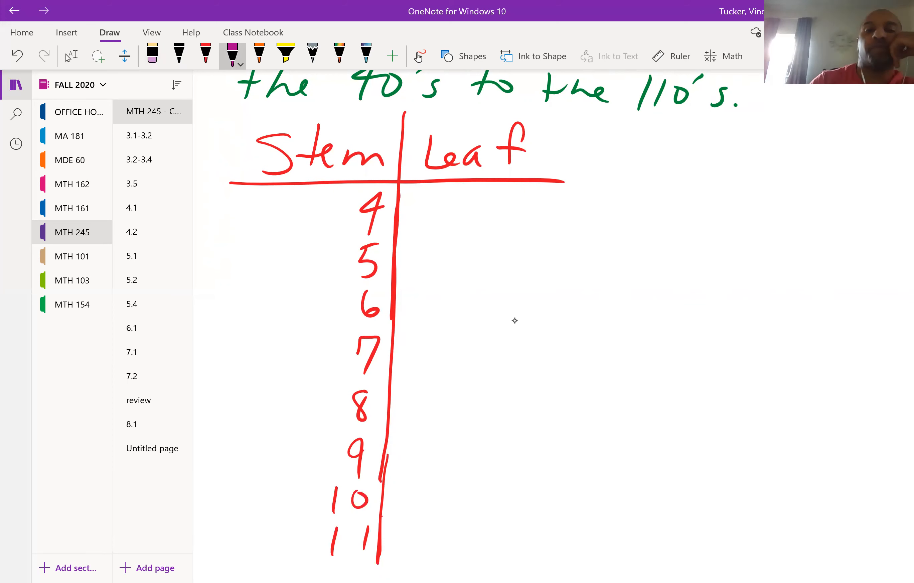
scroll("down", 3)
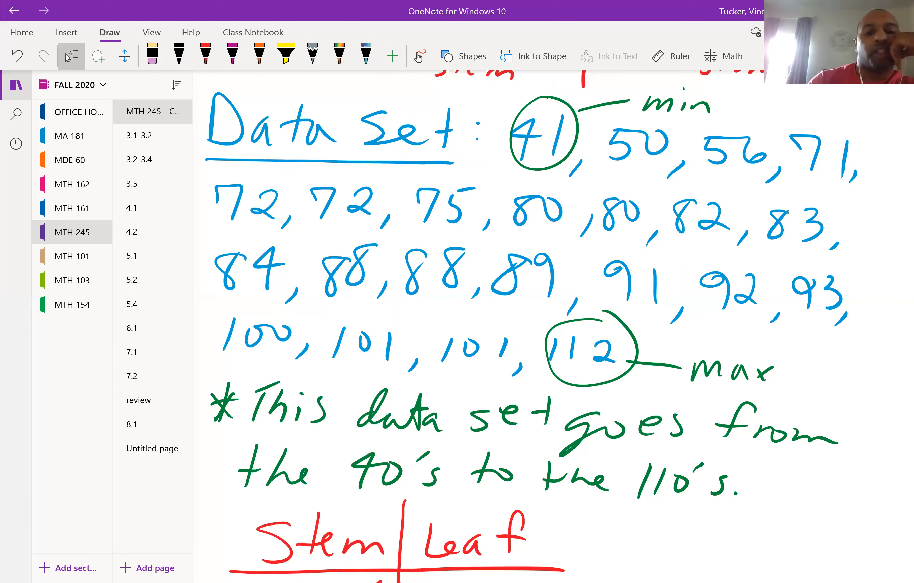
Step: Write the purple leaves 1 2 2 5 beside stem 7, scrolling to check the data set
scroll("down", 3)
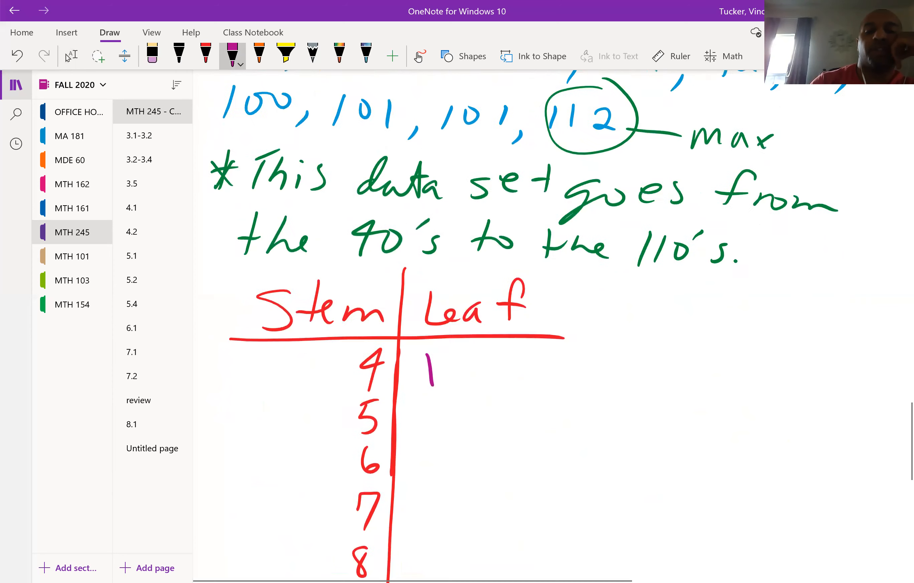
scroll("down", 3)
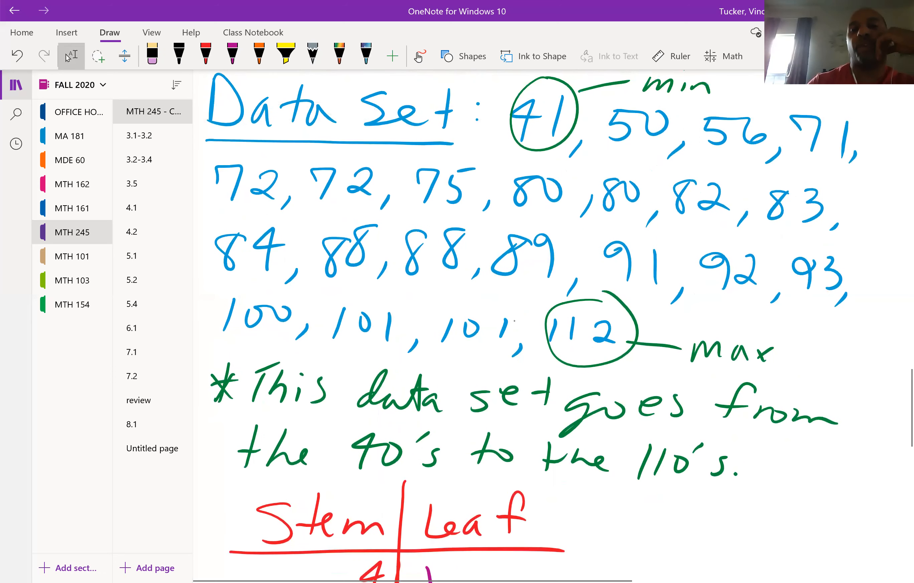
scroll("down", 3)
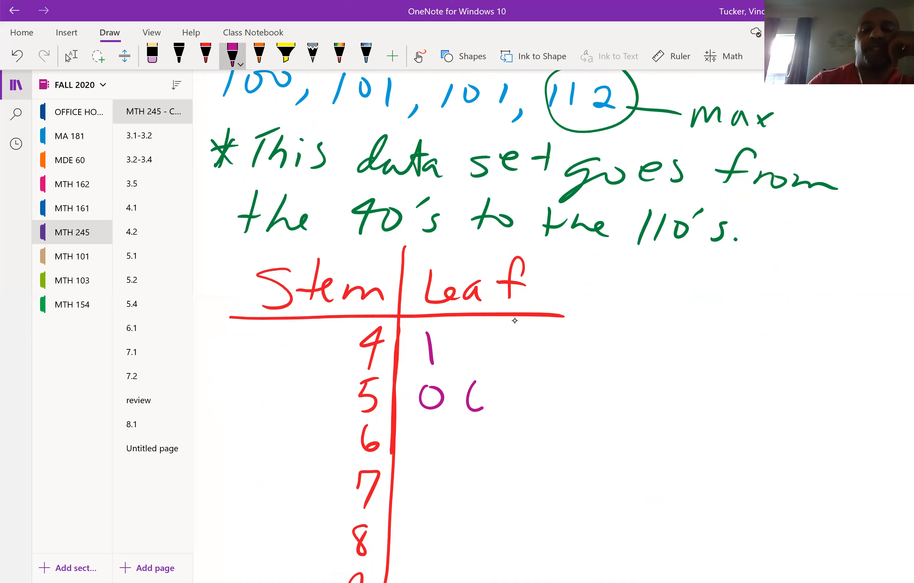
scroll("down", 3)
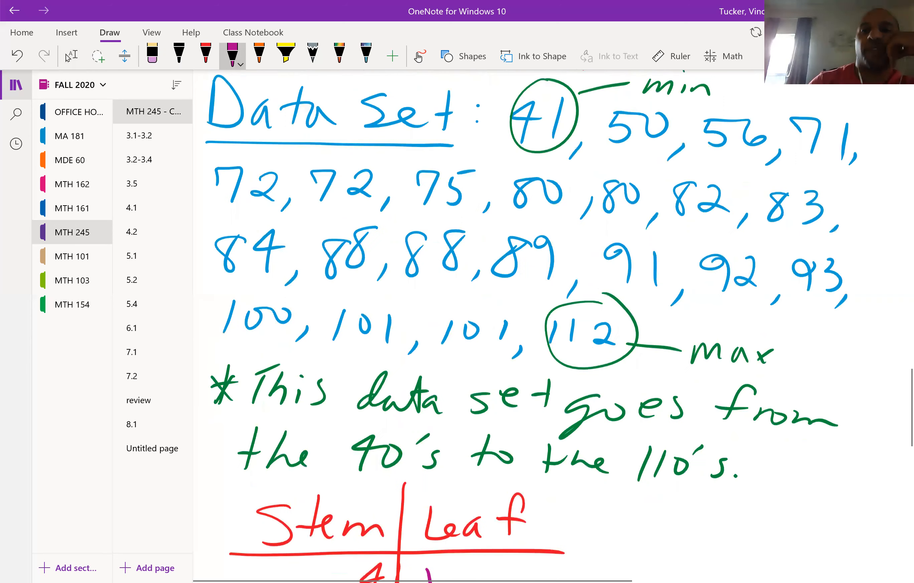
scroll("down", 3)
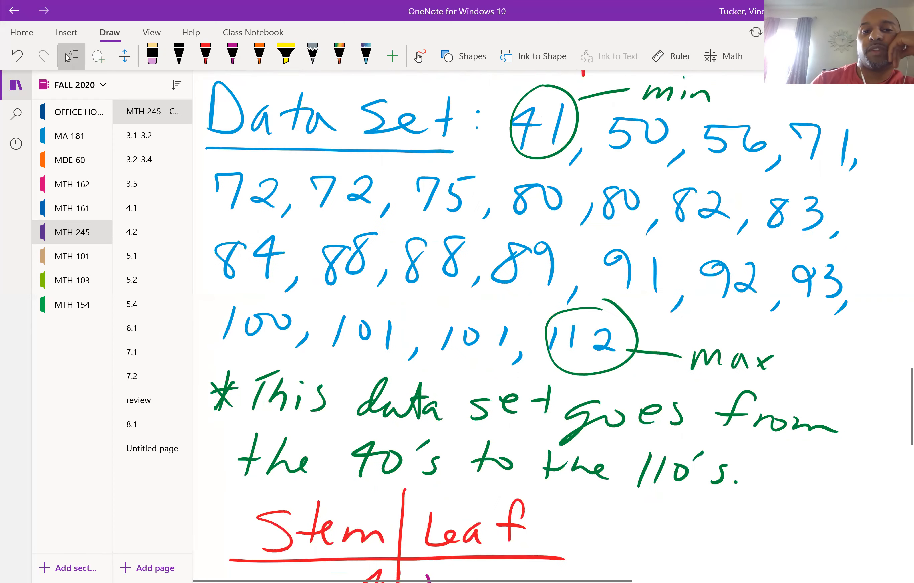
scroll("down", 3)
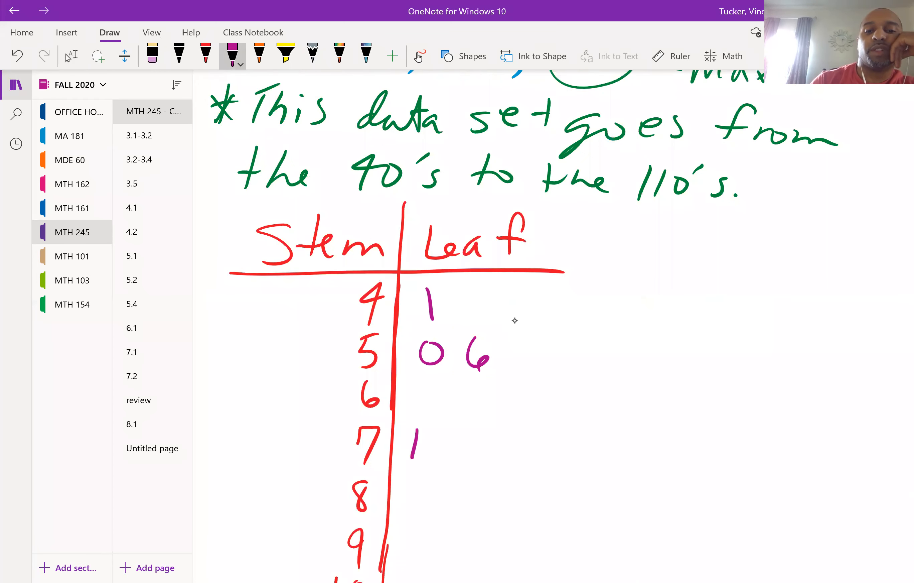
left_click_drag(443, 449, 502, 452)
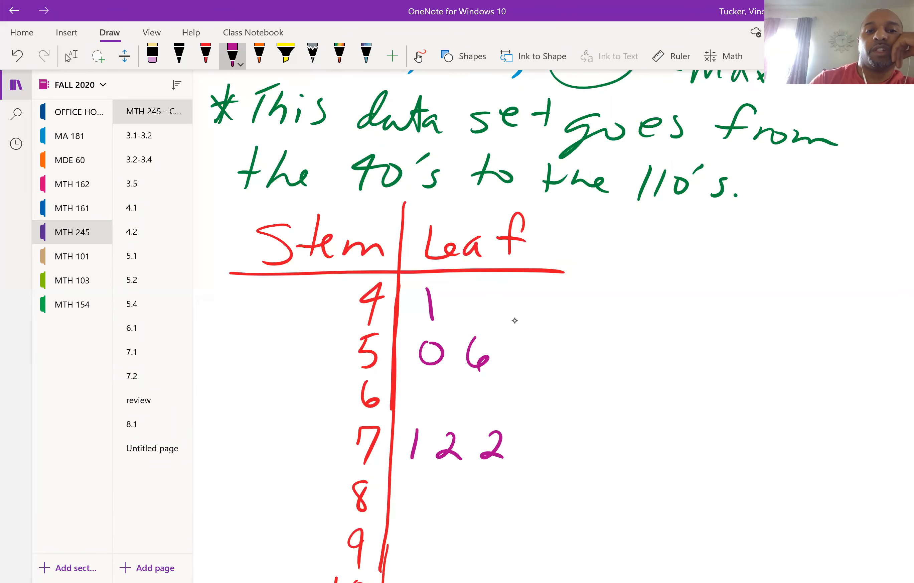
scroll("down", 3)
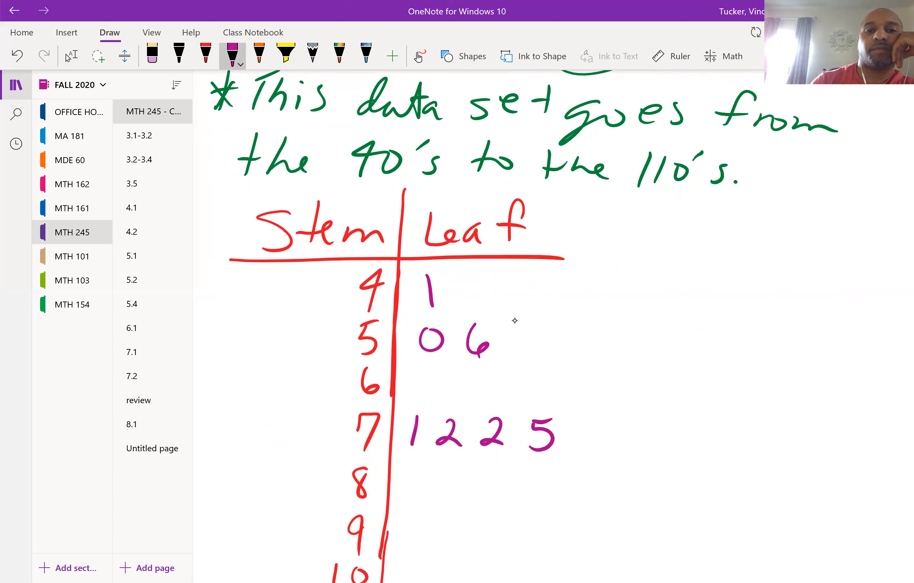
scroll("down", 3)
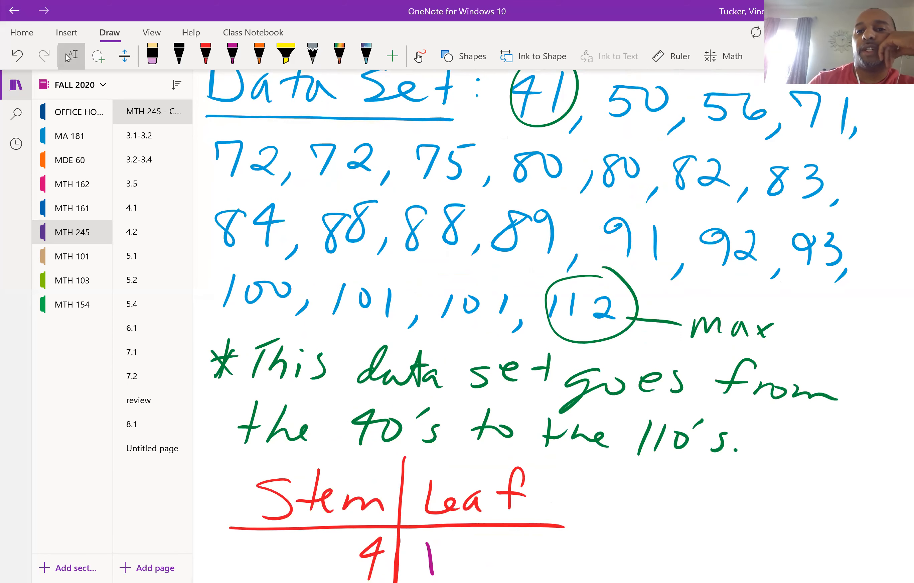
Step: Write the purple leaves 0 0 2 3 4 8 8 9 beside stem 8, checking the data set
scroll("down", 3)
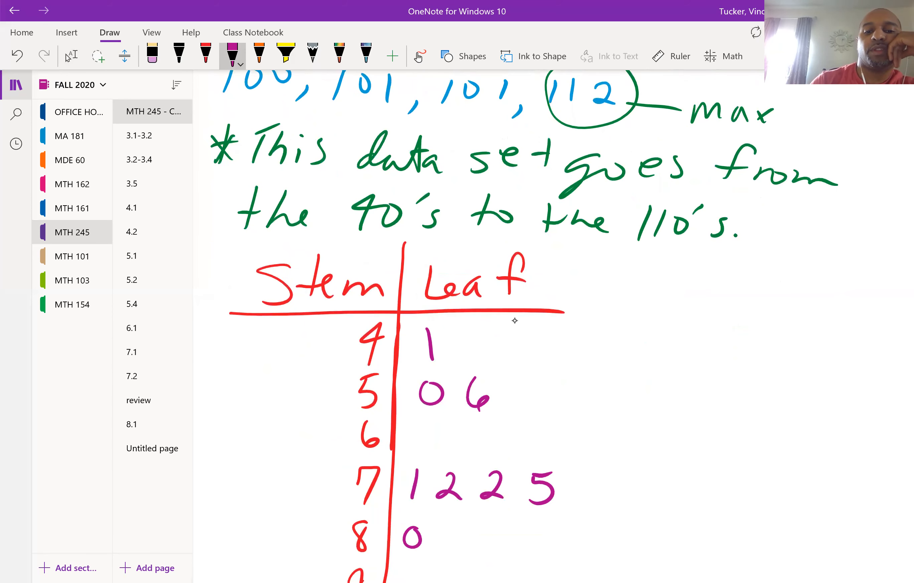
scroll("down", 3)
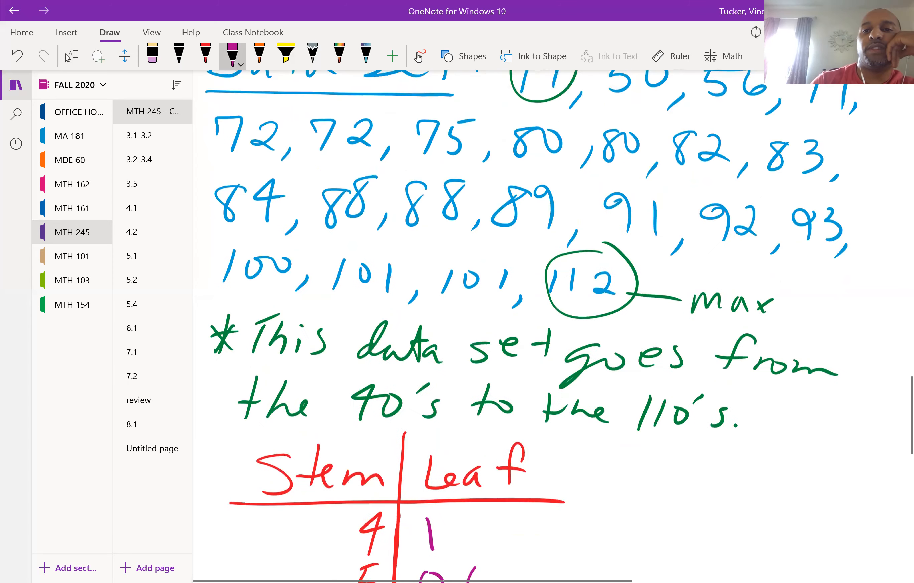
scroll("down", 3)
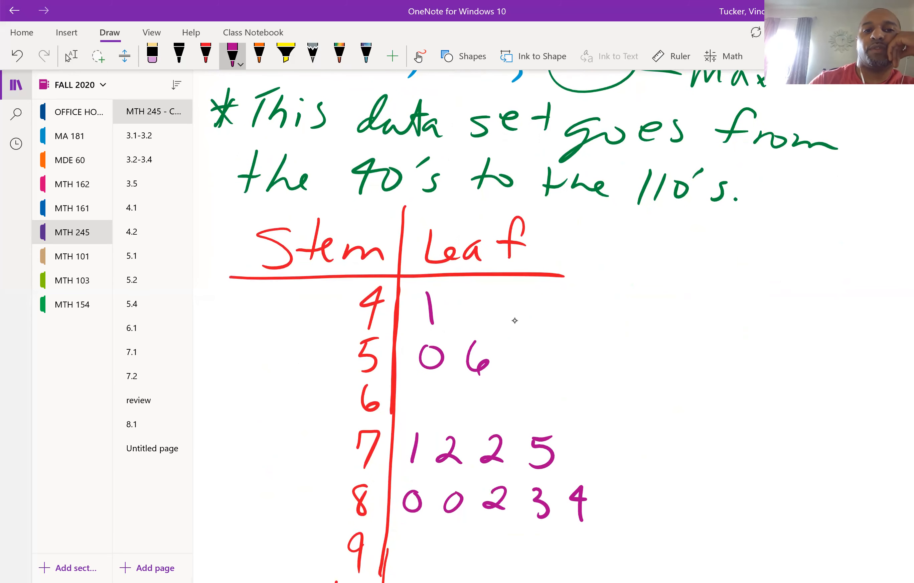
scroll("down", 3)
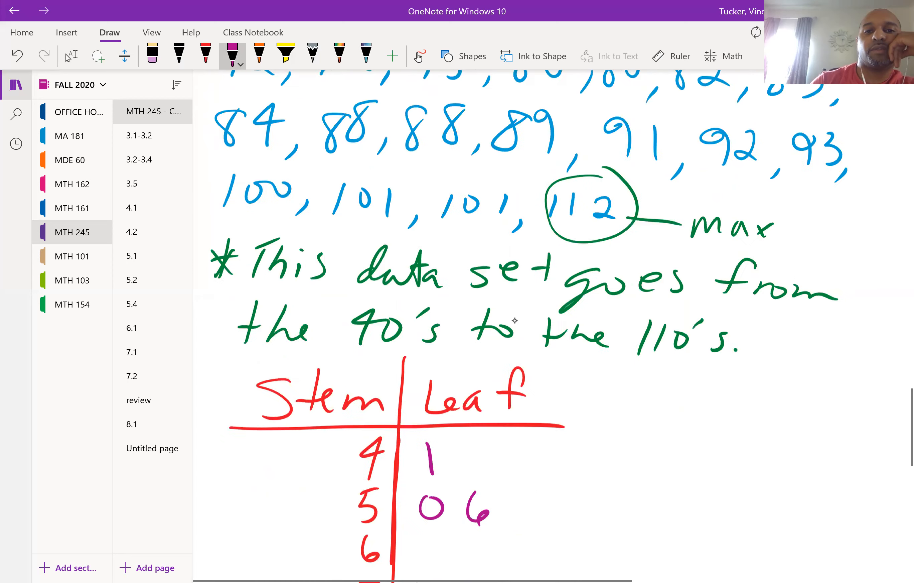
scroll("down", 3)
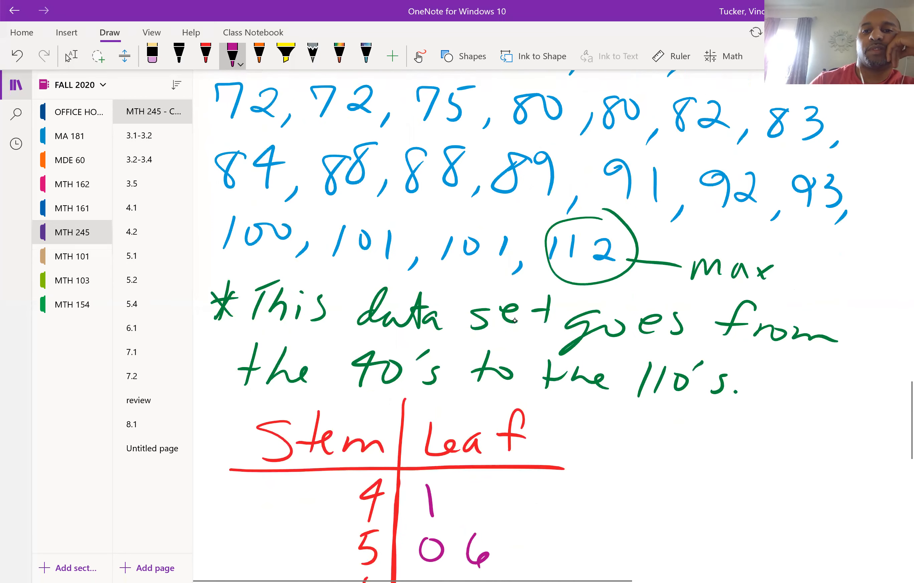
scroll("down", 3)
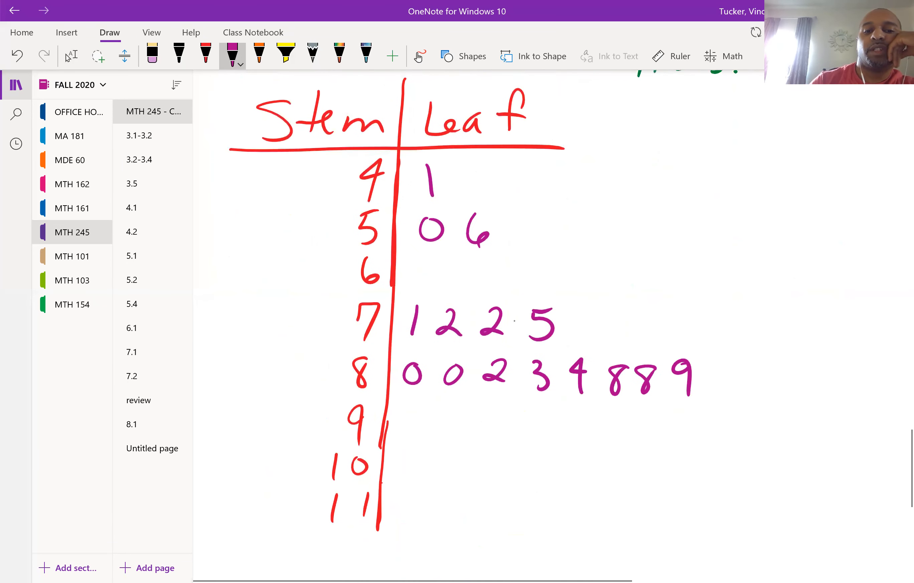
left_click_drag(402, 429, 508, 423)
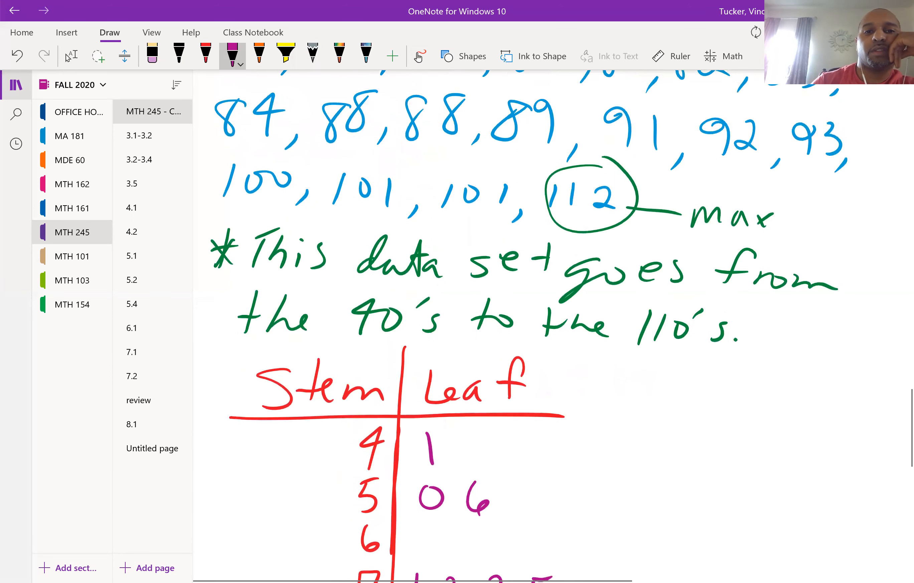
Step: Write the purple leaves 1 2 3 for stem 9 and 0 1 1 for stem 10
scroll("down", 3)
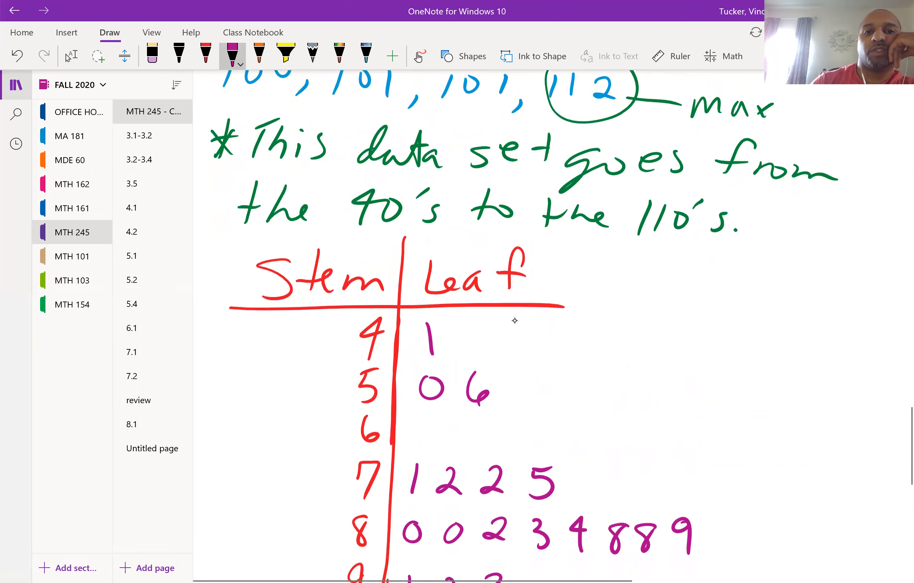
scroll("down", 3)
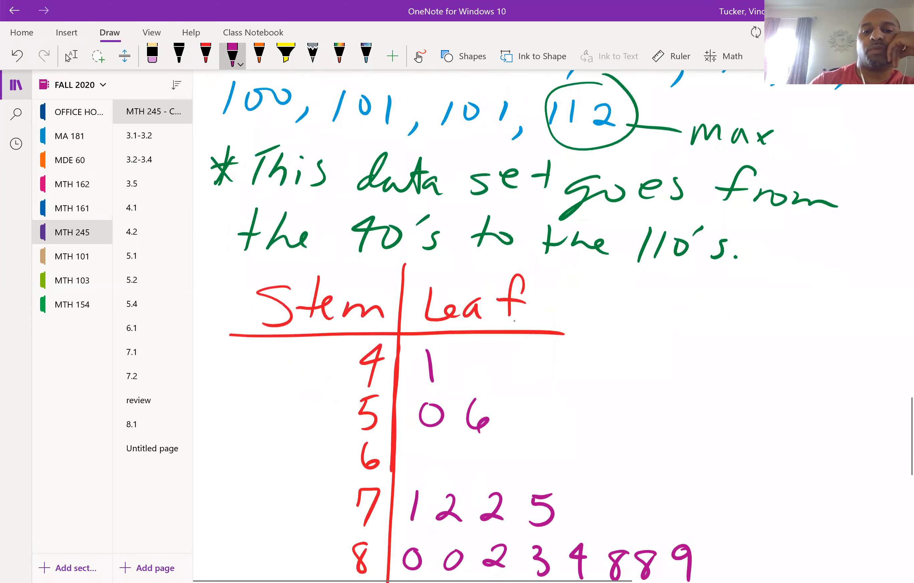
scroll("down", 3)
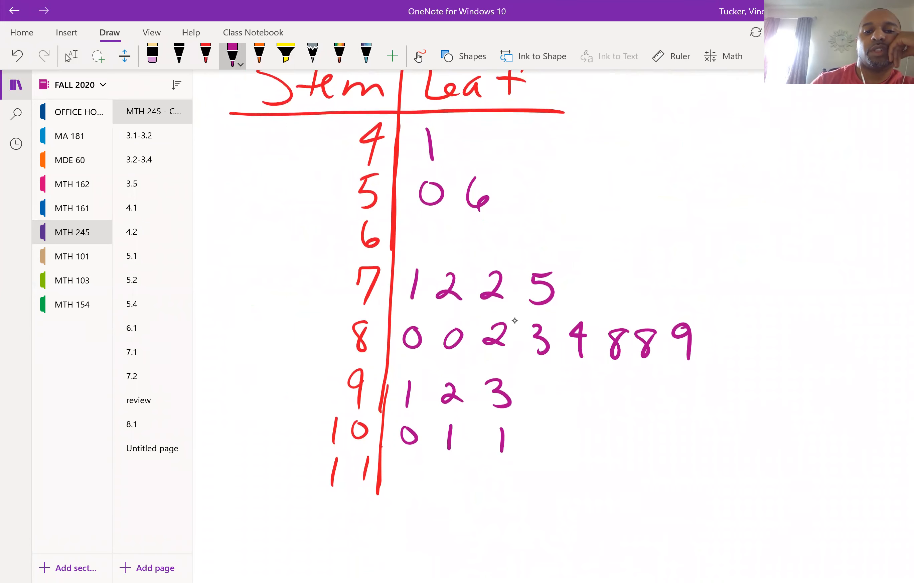
left_click_drag(396, 461, 426, 484)
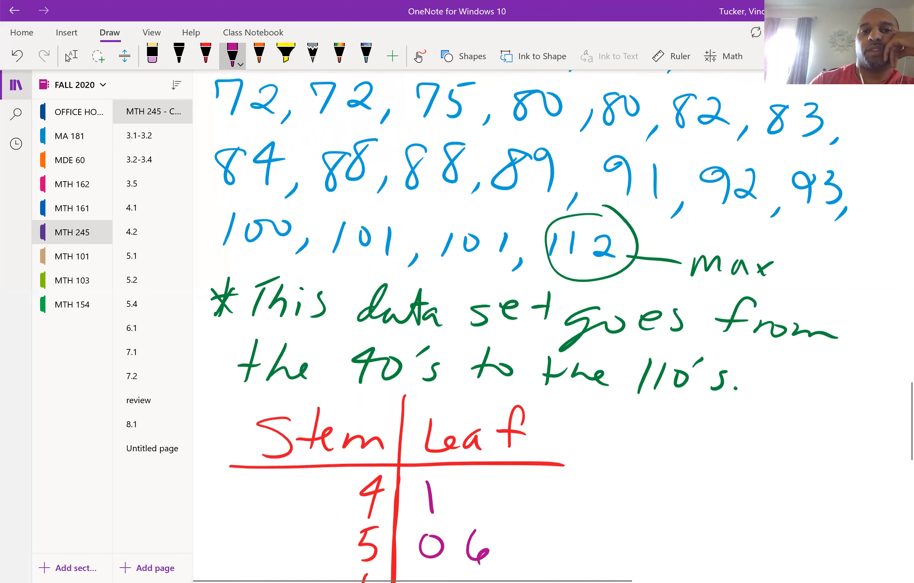
scroll("down", 3)
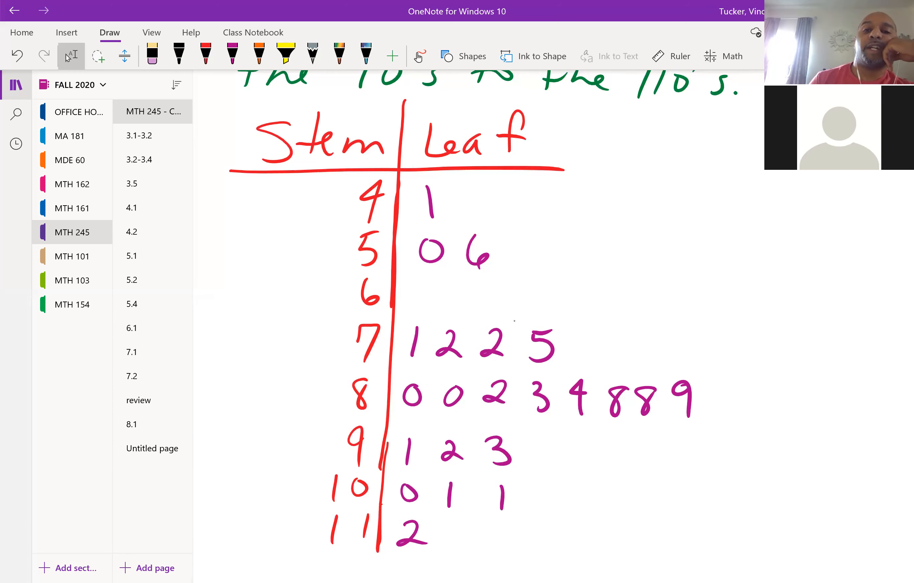
Step: Switch to orange ink after adding the leaf 2 beside stem 11
left_click(232, 56)
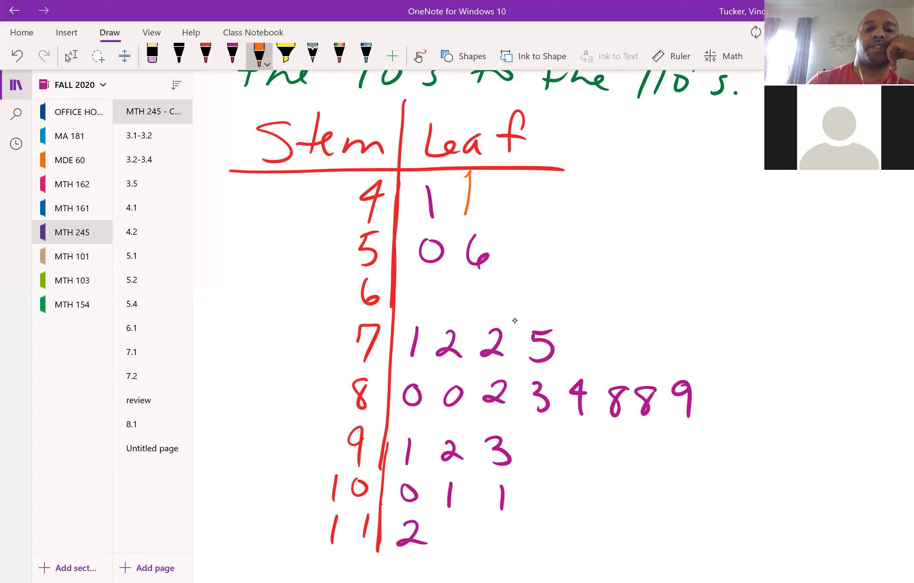
Step: Outline every row of purple leaves in orange, from stem 4 down, like a sideways bar graph
left_click_drag(461, 181, 396, 286)
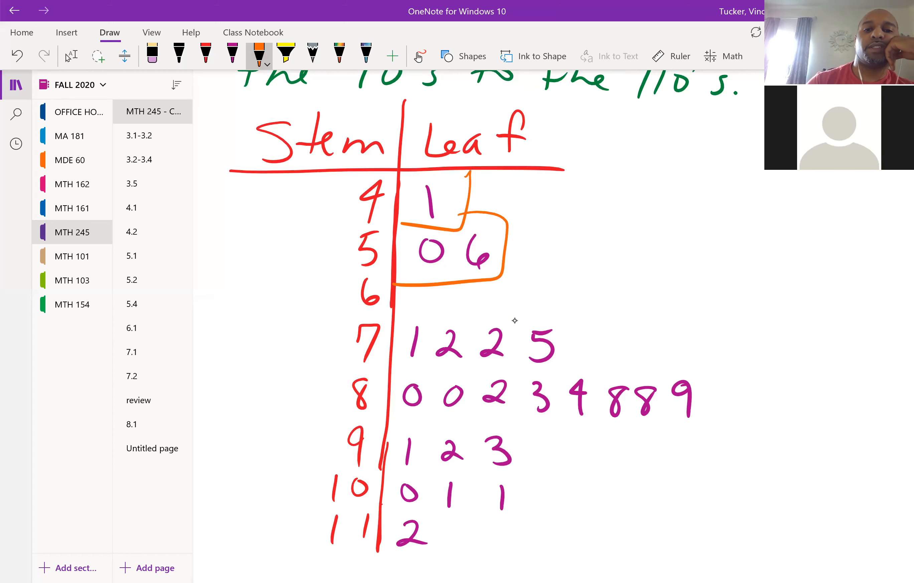
left_click_drag(408, 309, 712, 376)
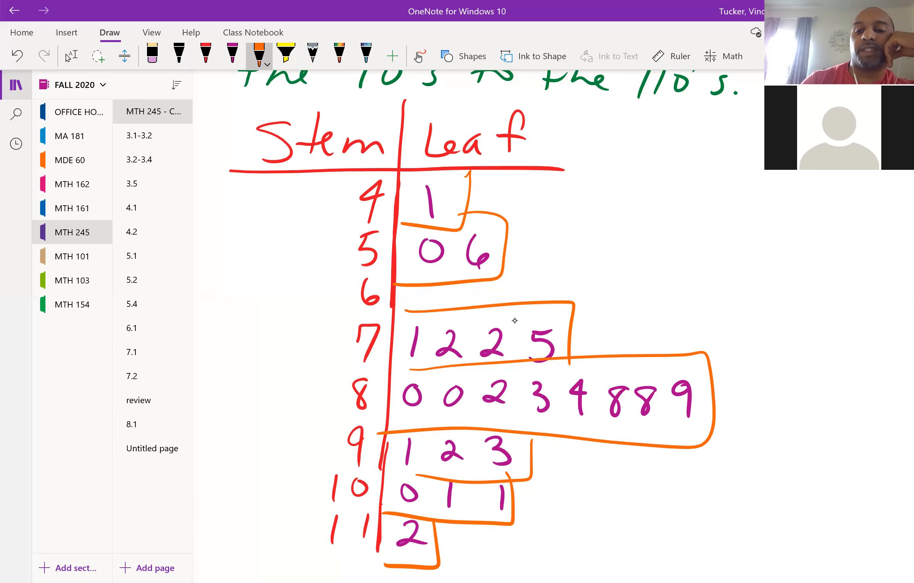
scroll("down", 3)
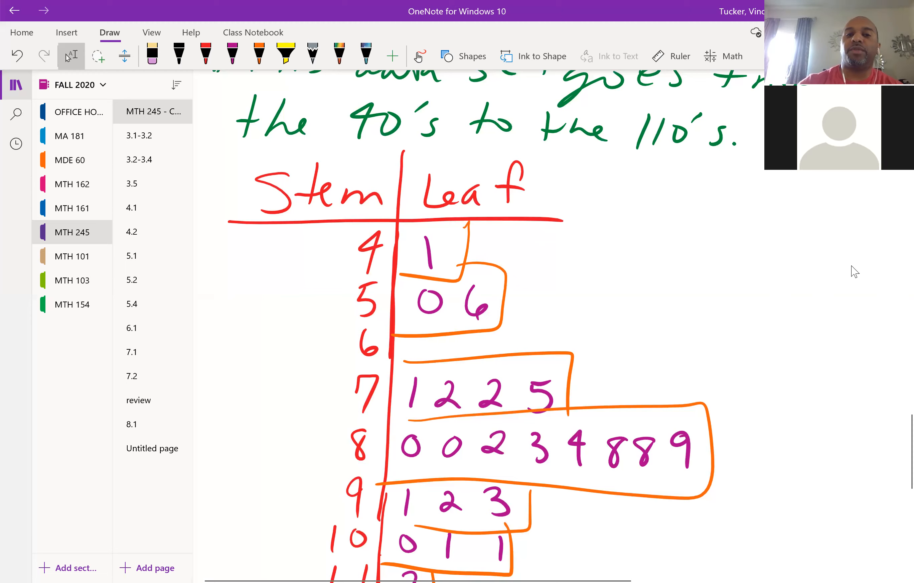
scroll("up", 3)
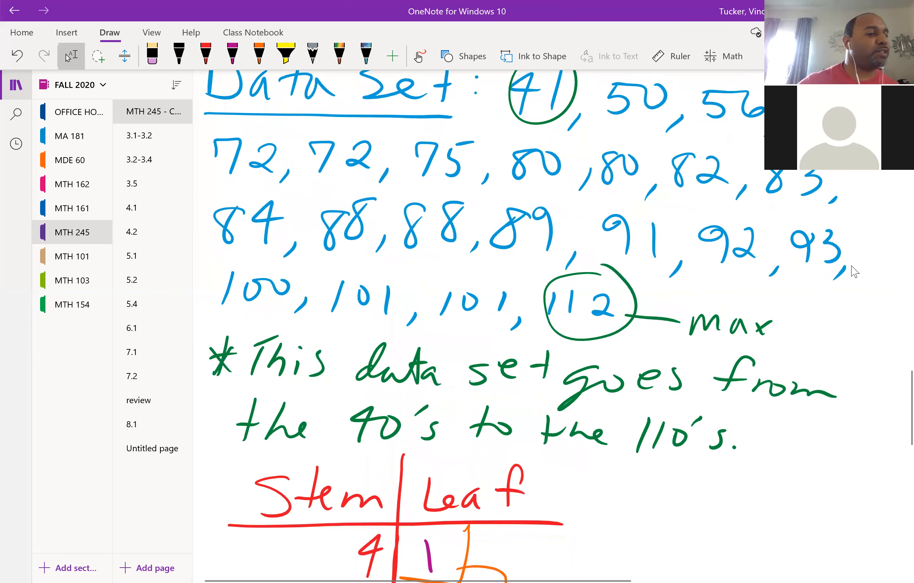